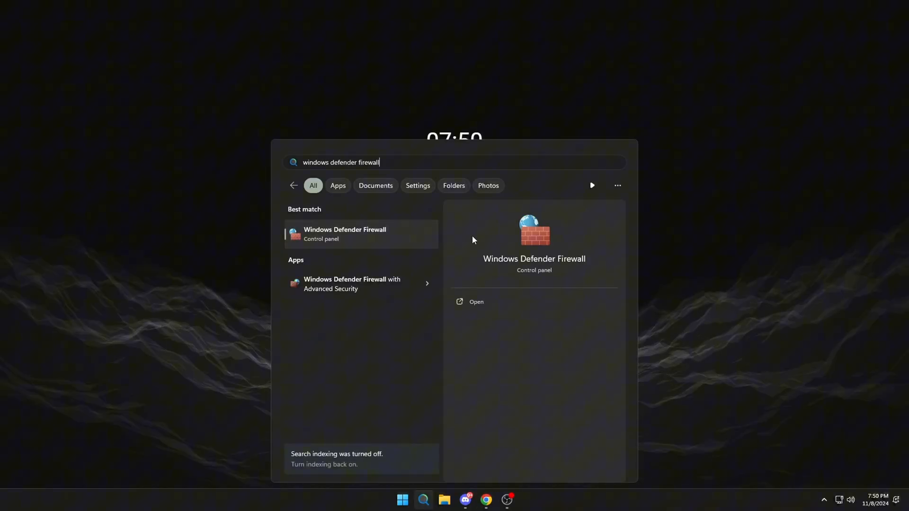
Step: Open the Windows Defender Firewall control panel page from Start search
left_click(476, 301)
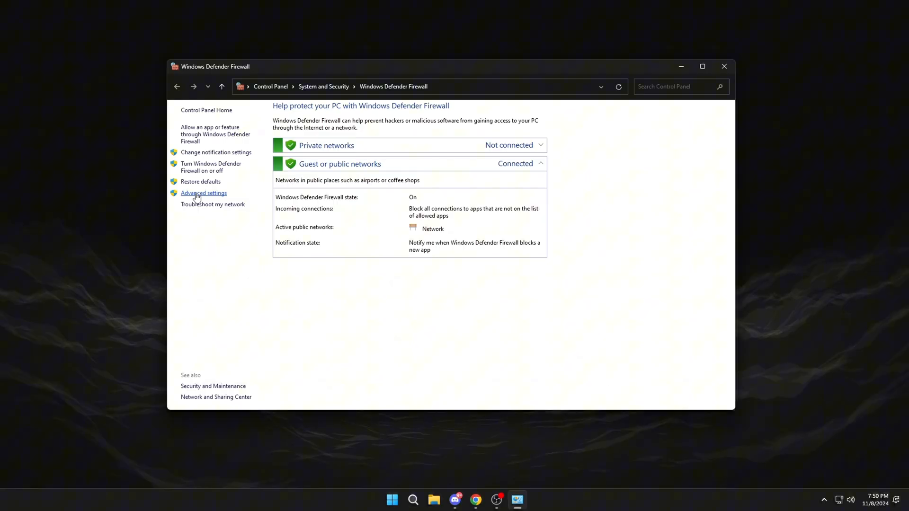
Step: Open the Advanced settings console and show the Inbound Rules list
left_click(204, 194)
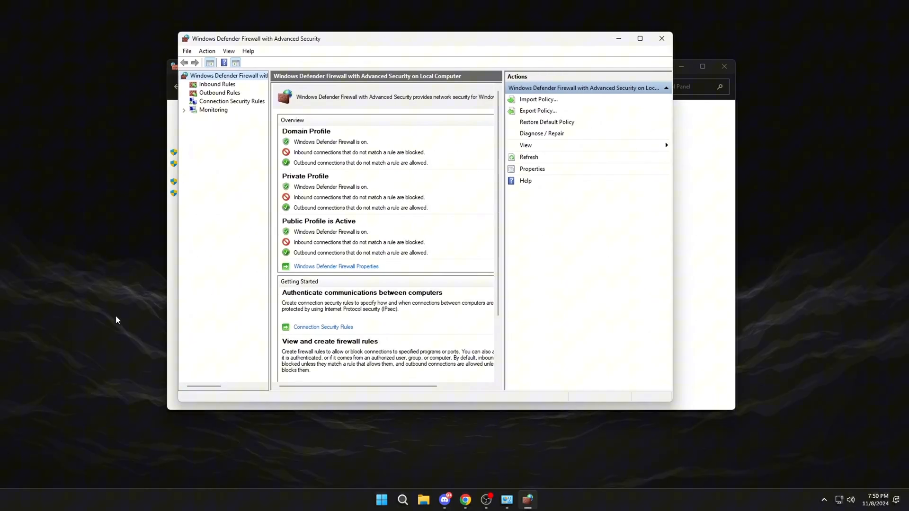
left_click(217, 84)
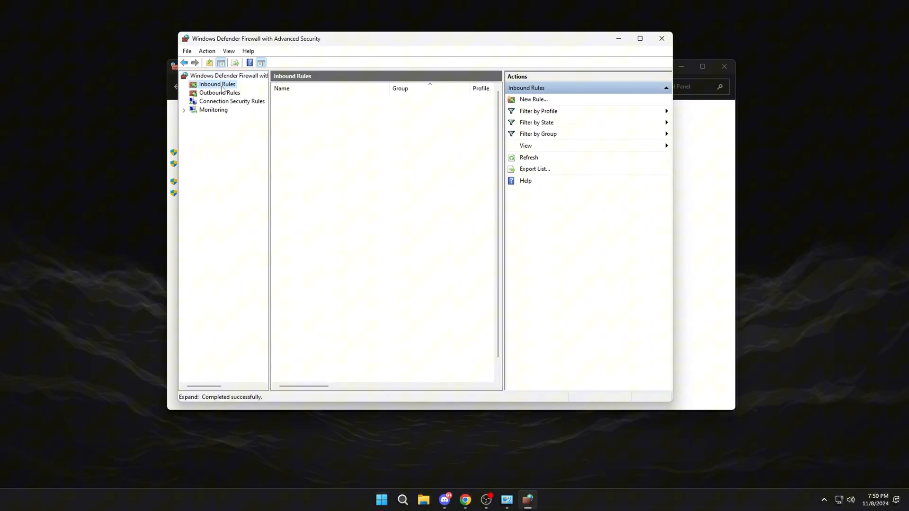
left_click(216, 84)
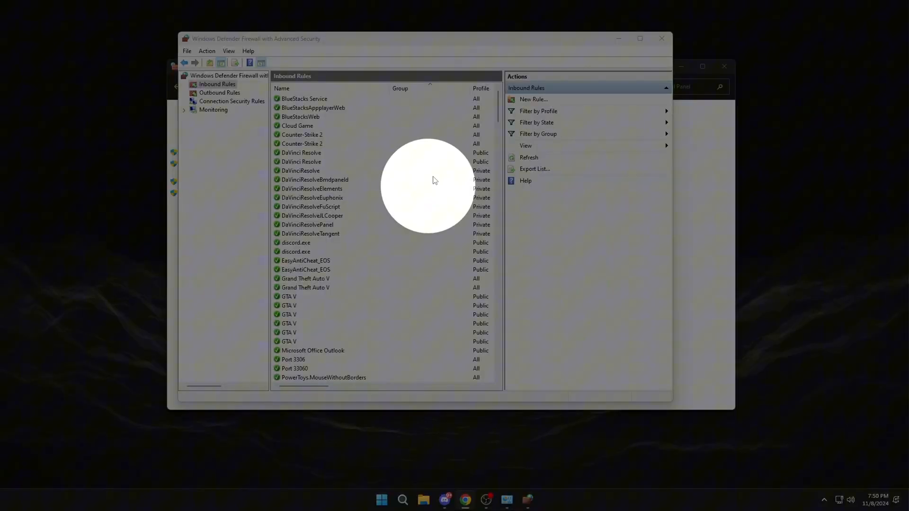
Step: Start a new inbound rule of the Program type
left_click(533, 99)
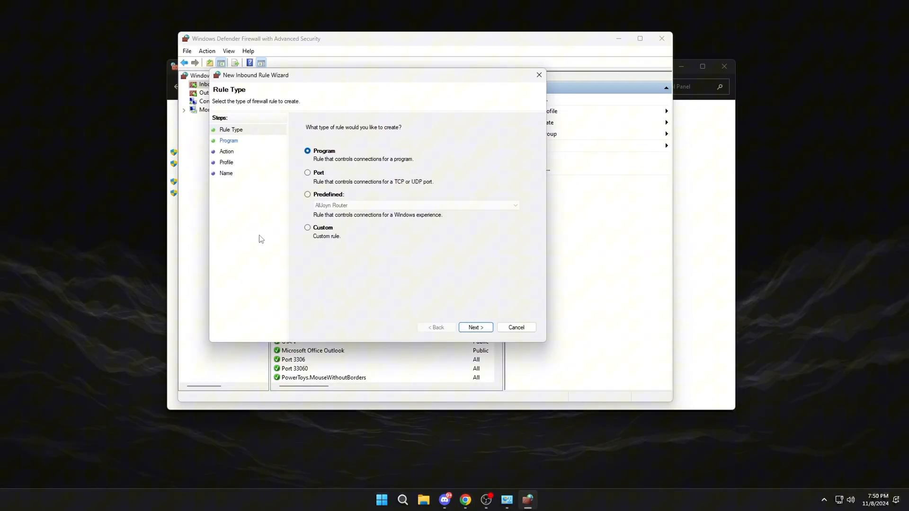
left_click(475, 327)
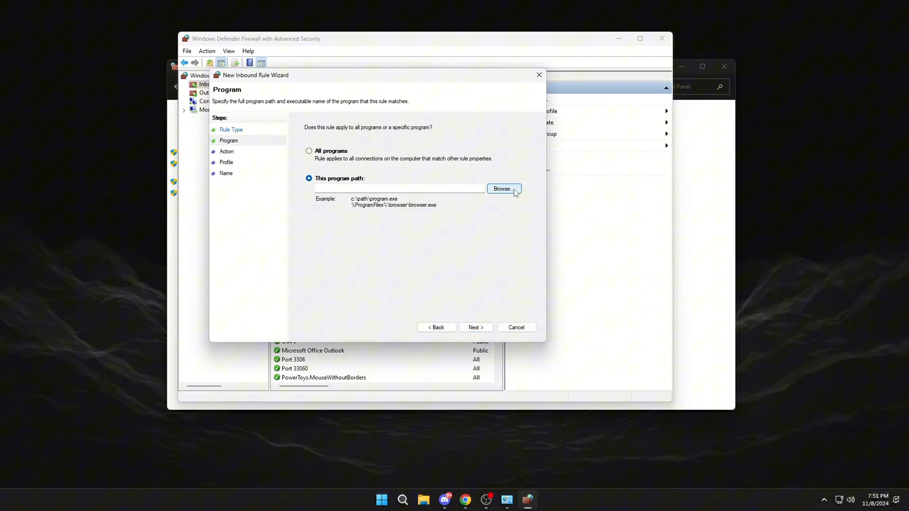
Step: Browse to C:\Program Files\Adobe\Adobe Photoshop 2024 and select Photoshop.exe
left_click(503, 189)
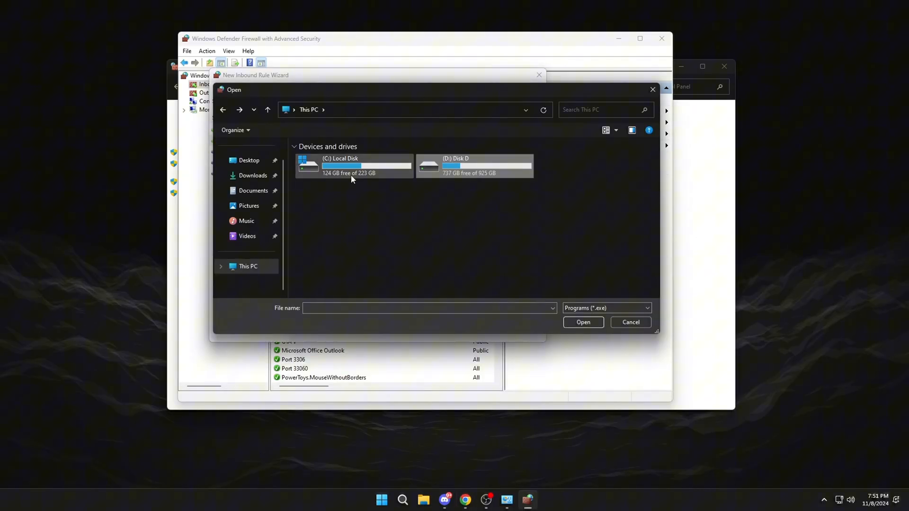
double_click(352, 165)
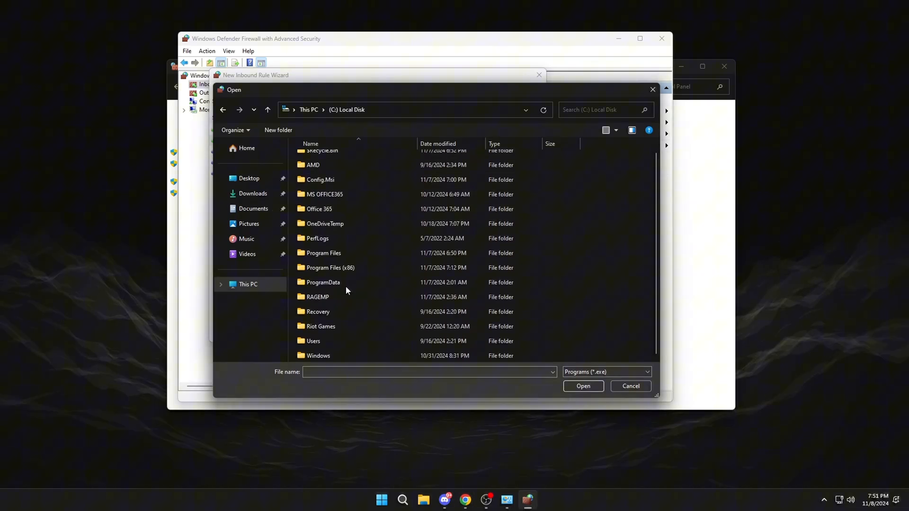
double_click(324, 253)
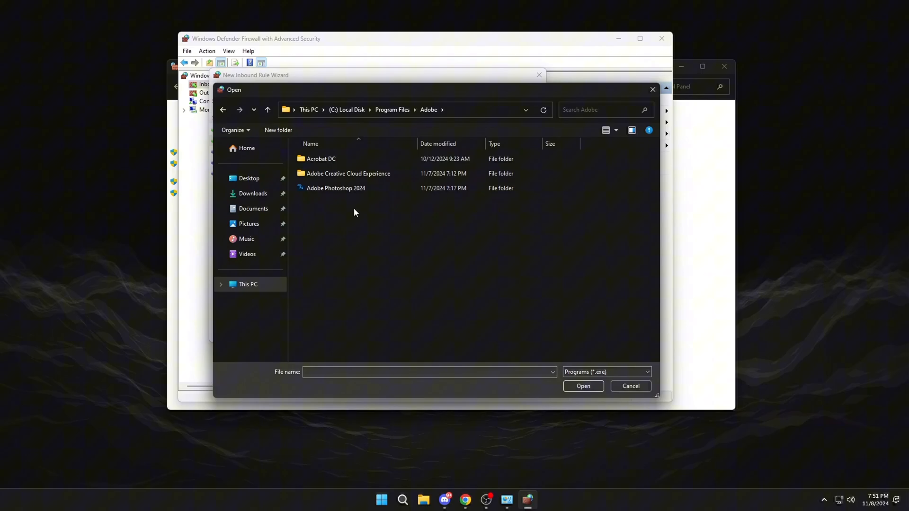
left_click(336, 188)
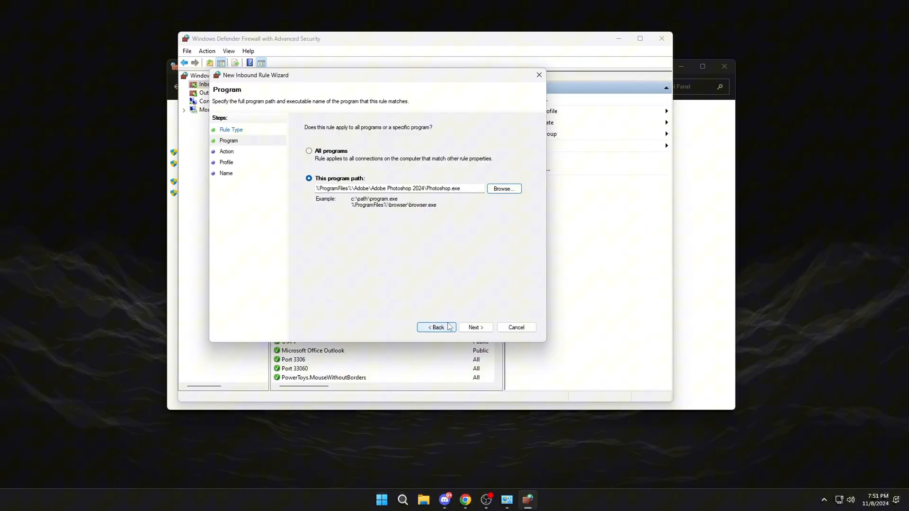
Step: Block the connection for all profiles, name the rule Adobe and finish
left_click(475, 327)
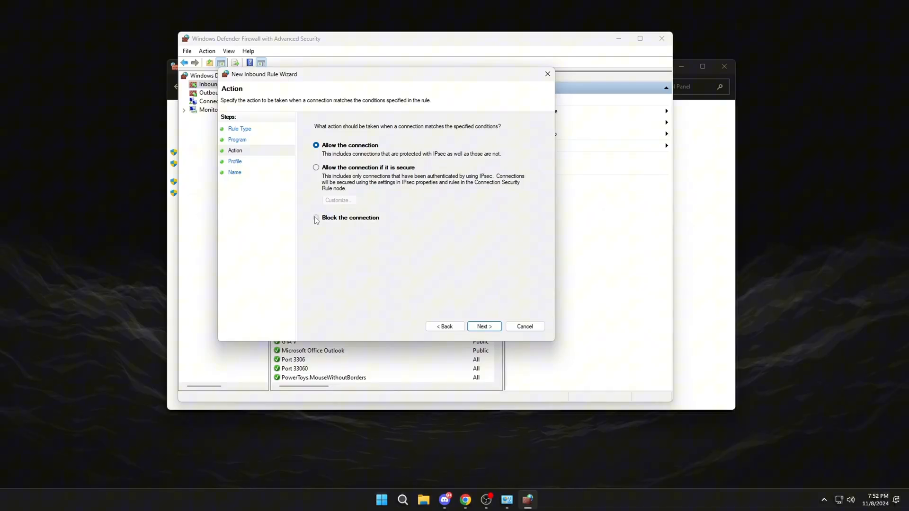
left_click(483, 326)
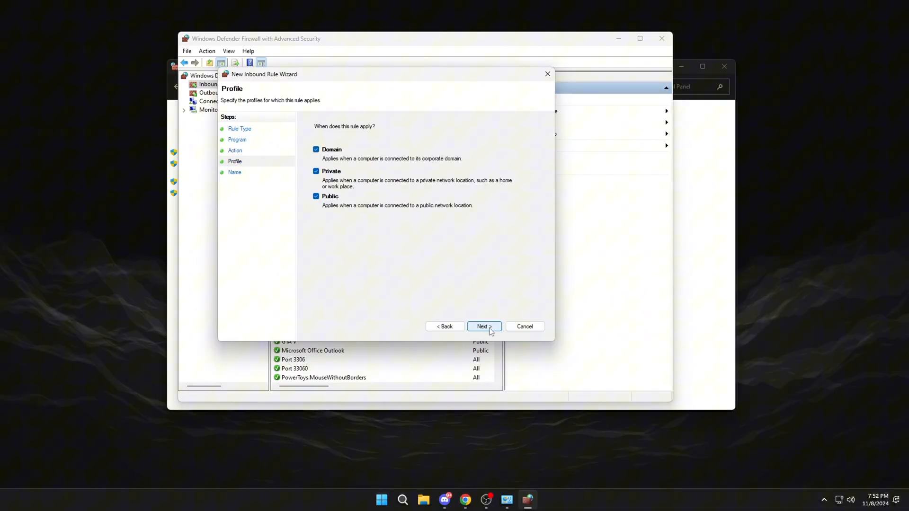
left_click(483, 326)
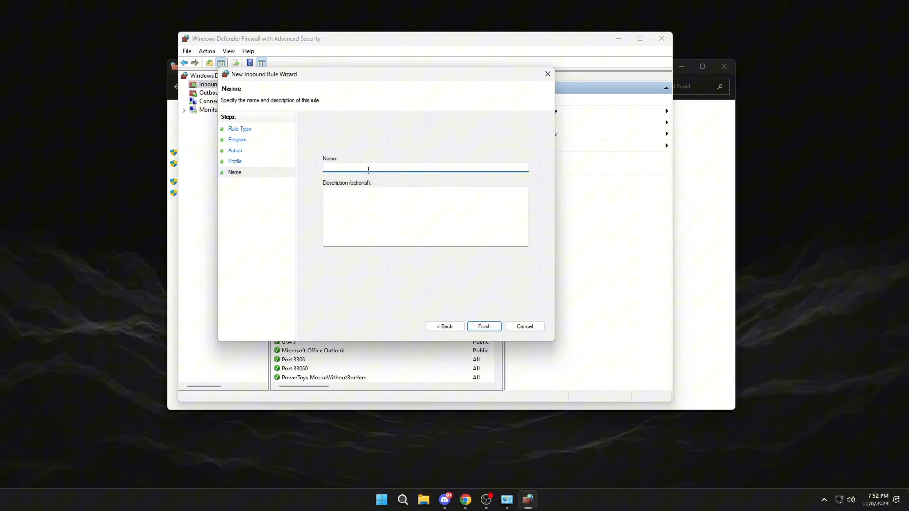
type("Adob")
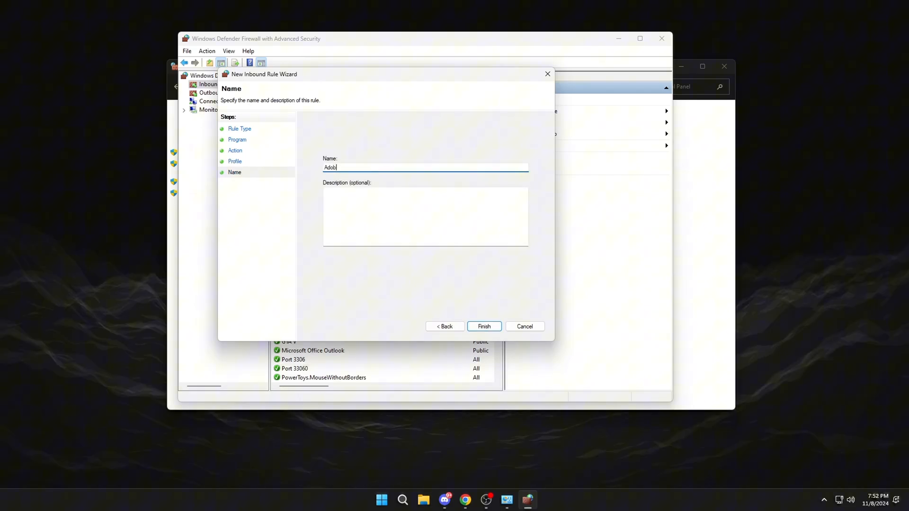
left_click(483, 326)
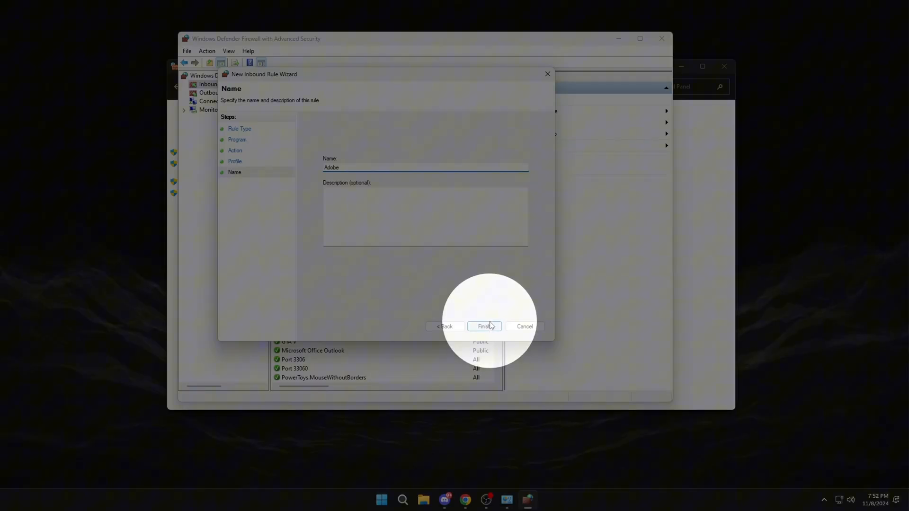
left_click(484, 327)
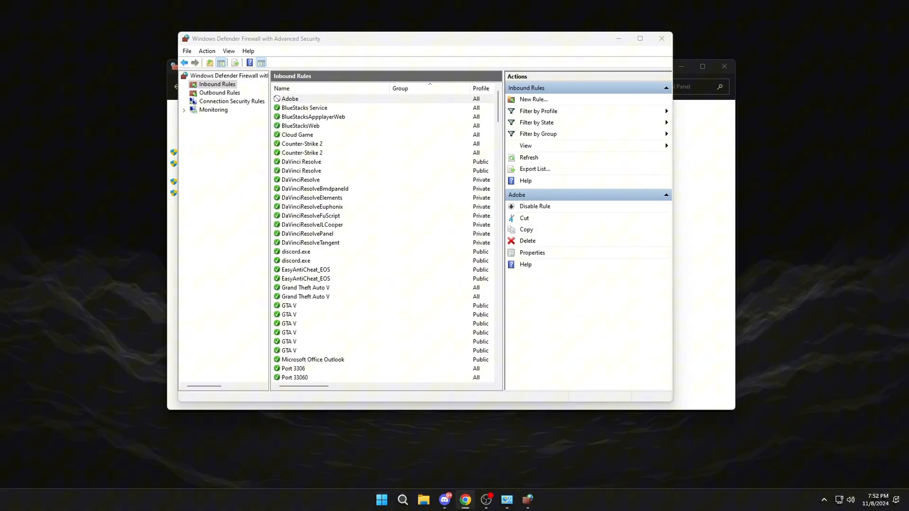
Step: Check the new Adobe inbound rule, then start a new outbound rule from Outbound Rules
left_click(290, 99)
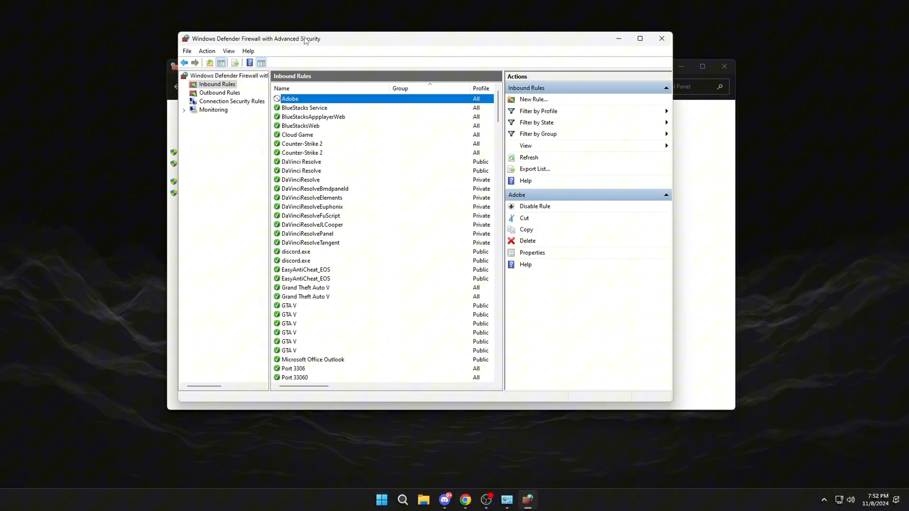
left_click(220, 93)
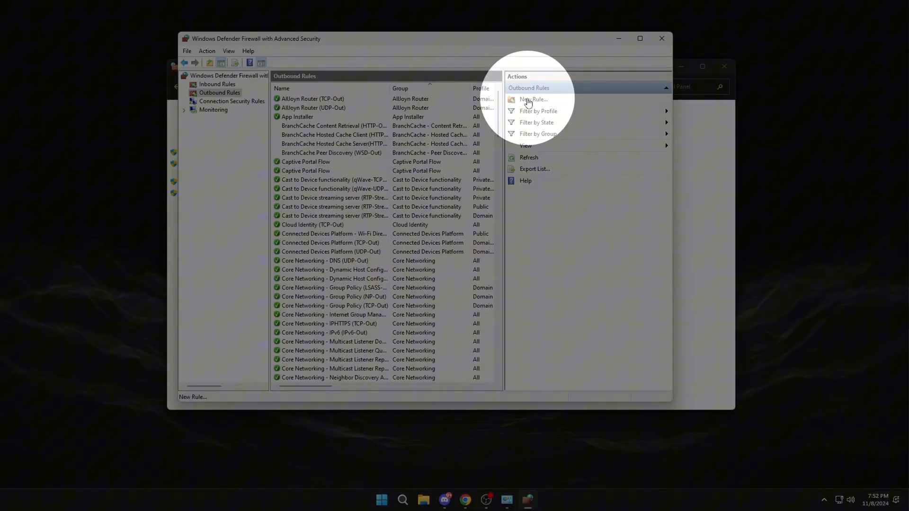
left_click(532, 99)
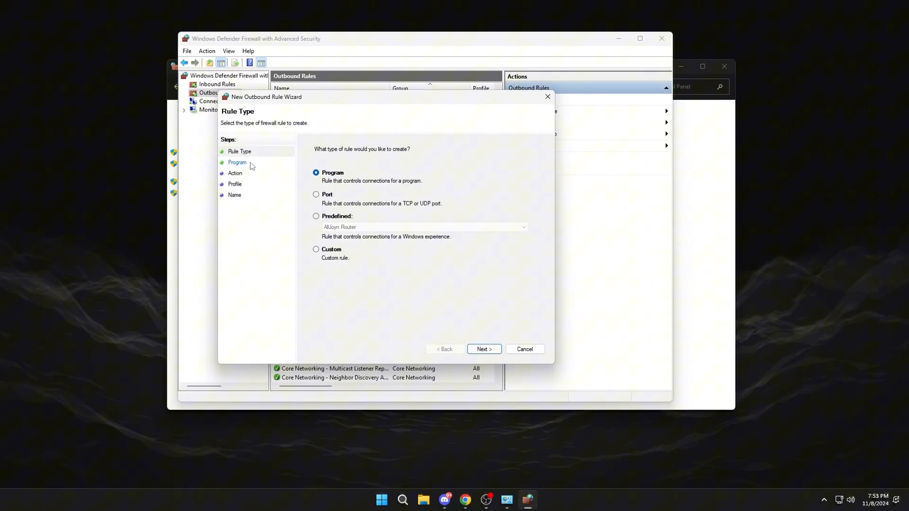
Step: Choose a Program rule and browse to Photoshop.exe in the Adobe Photoshop 2024 folder
left_click(484, 349)
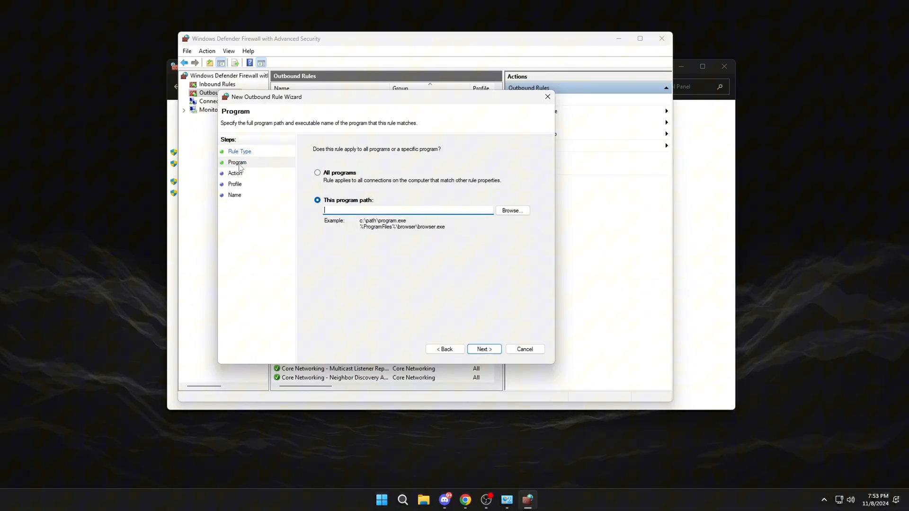
left_click(512, 210)
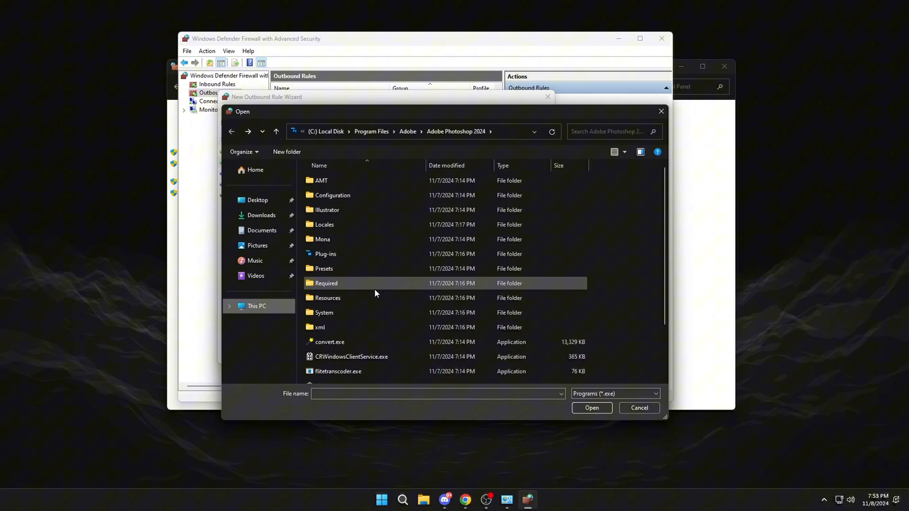
left_click(334, 334)
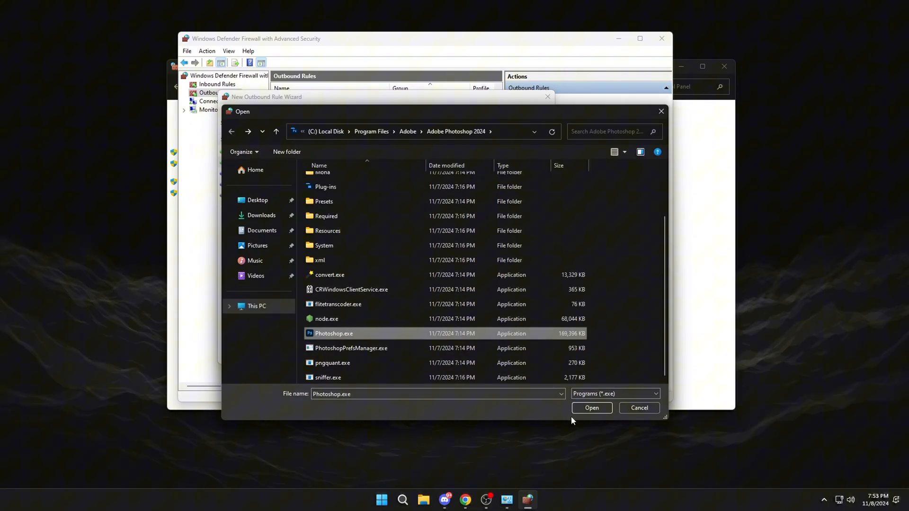
Step: Confirm Photoshop.exe, block the outbound connection, finish the rule, and close the firewall windows
left_click(591, 408)
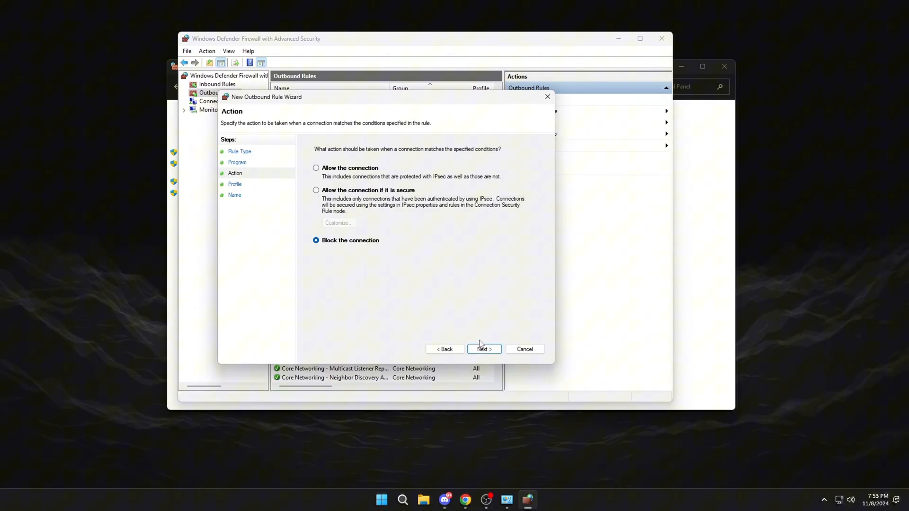
left_click(483, 349)
type("A")
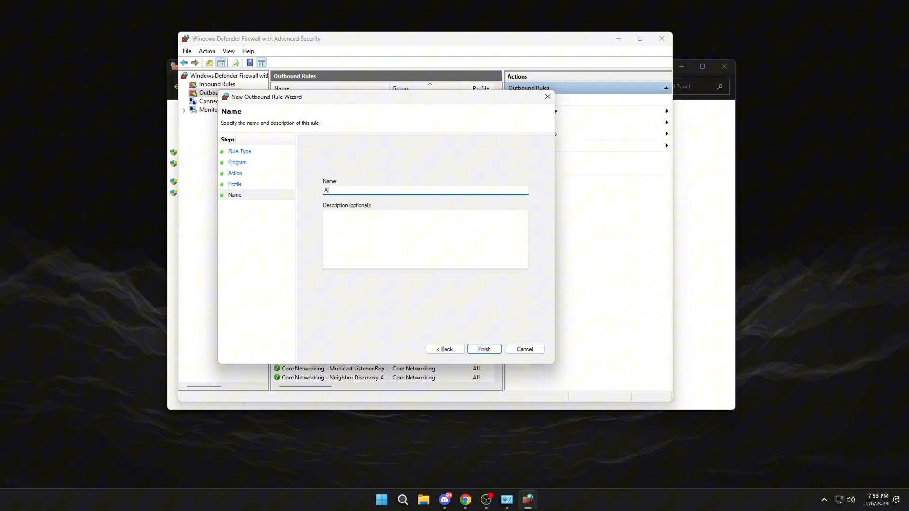
left_click(483, 349)
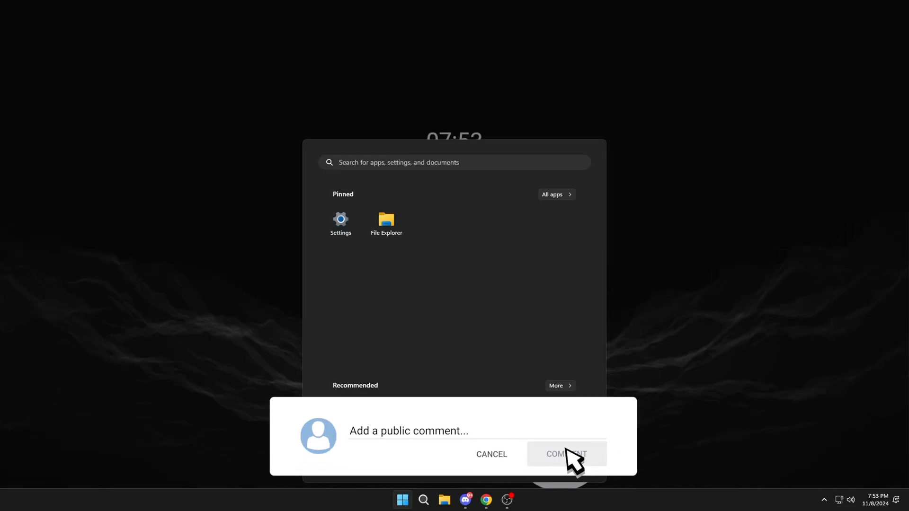
type("Great video! Thanks for sharing!")
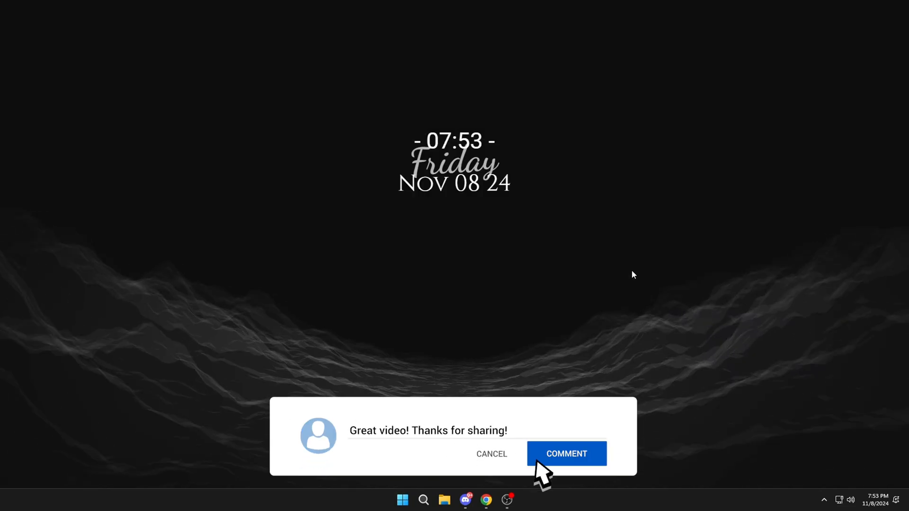
left_click(566, 454)
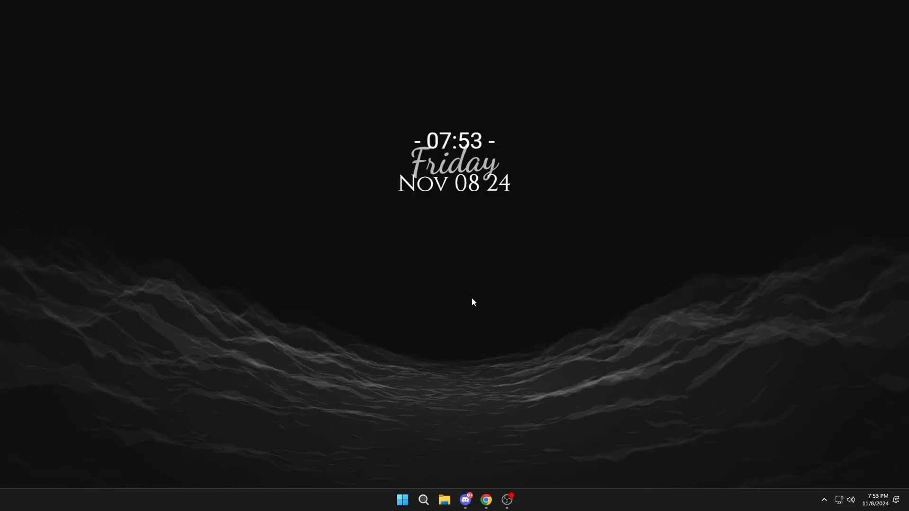